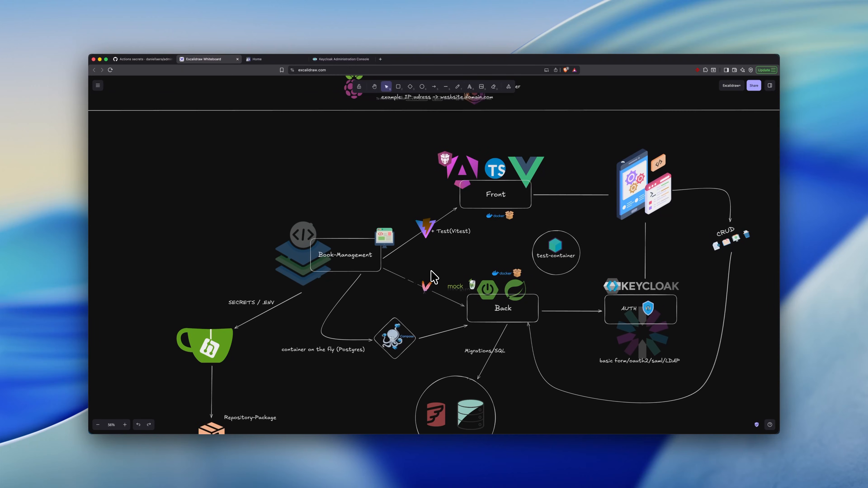
mouse_move(434, 280)
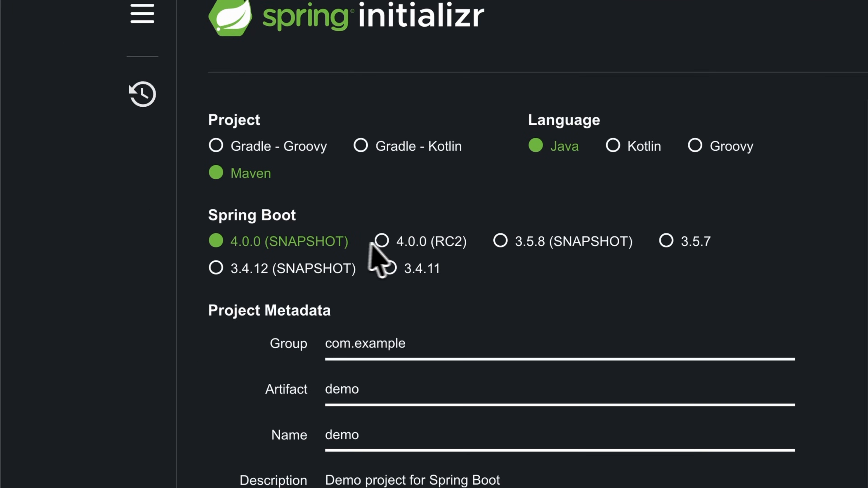
Configure the Spring Boot 3.5.7 project with group 'daniellaer' and generate the download
left_click(500, 240)
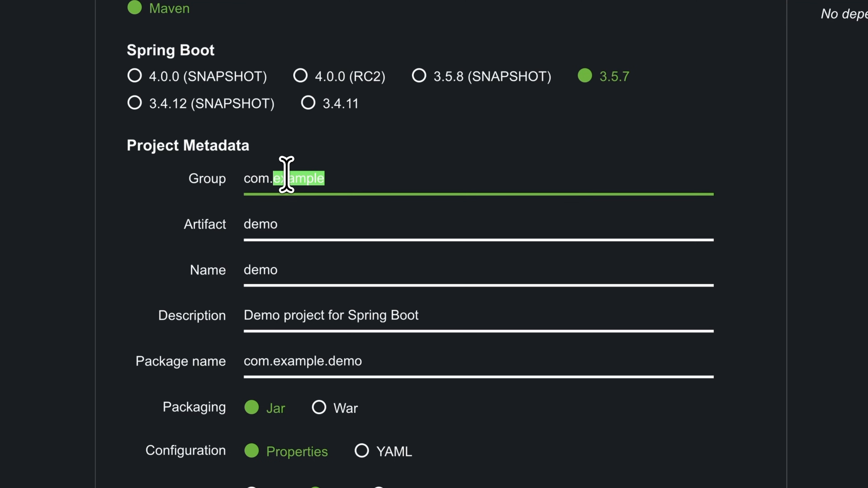
type("daniellaera")
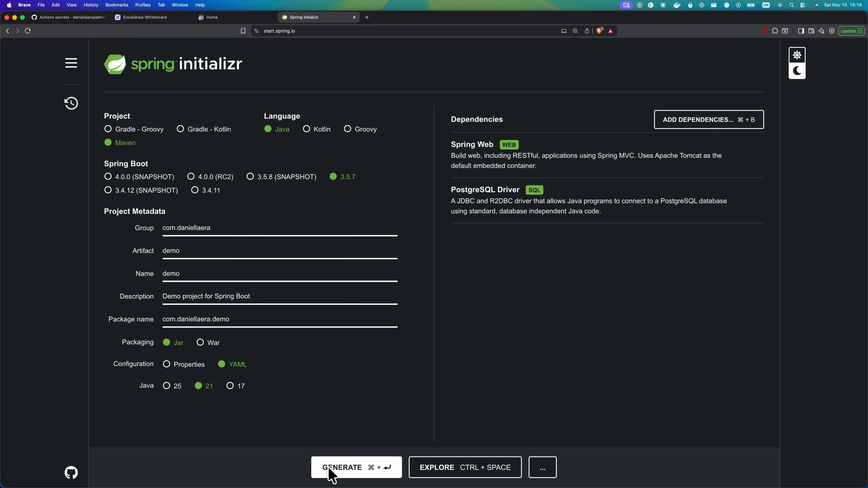
left_click(143, 17)
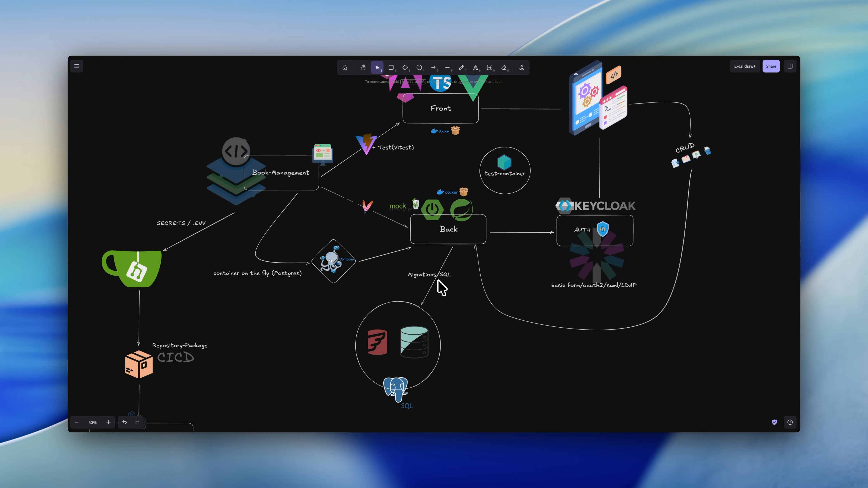
mouse_move(579, 243)
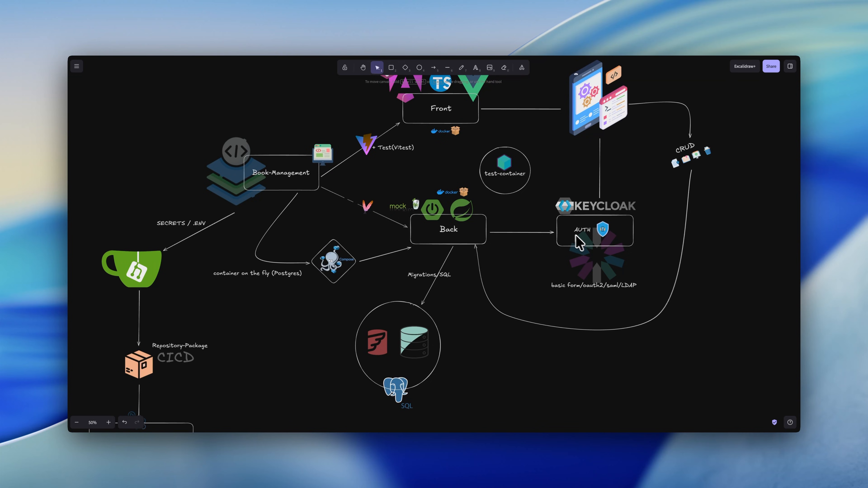
mouse_move(415, 396)
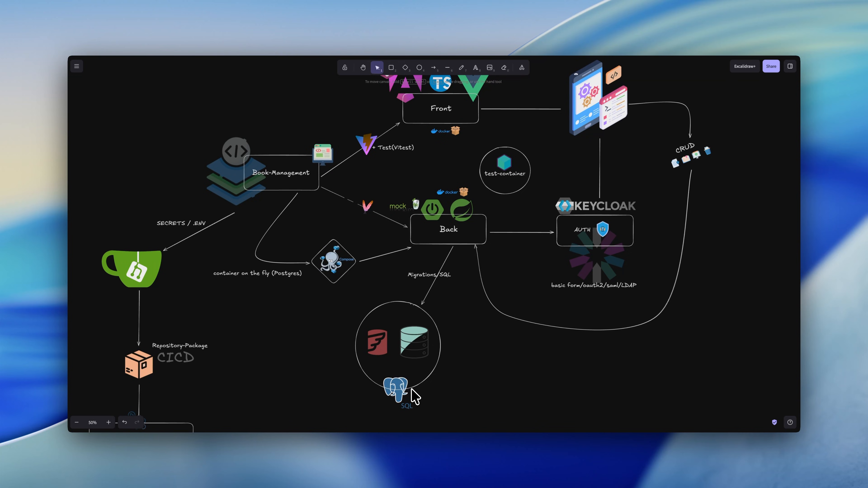
mouse_move(447, 237)
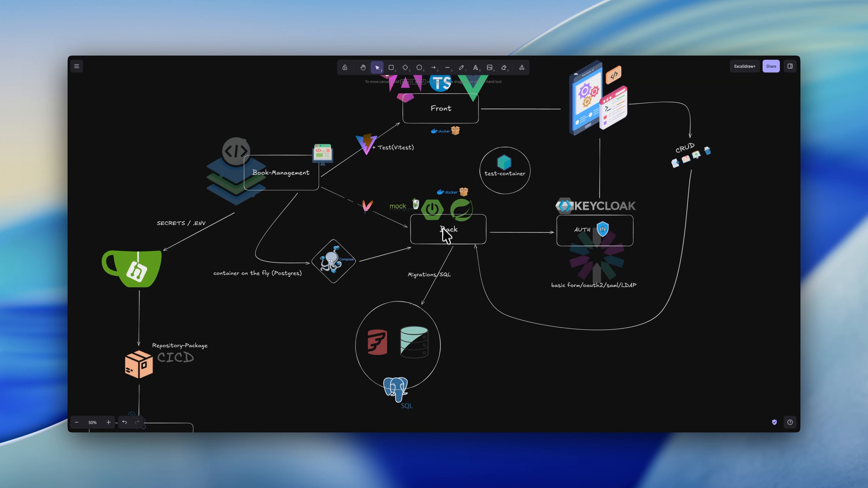
mouse_move(265, 306)
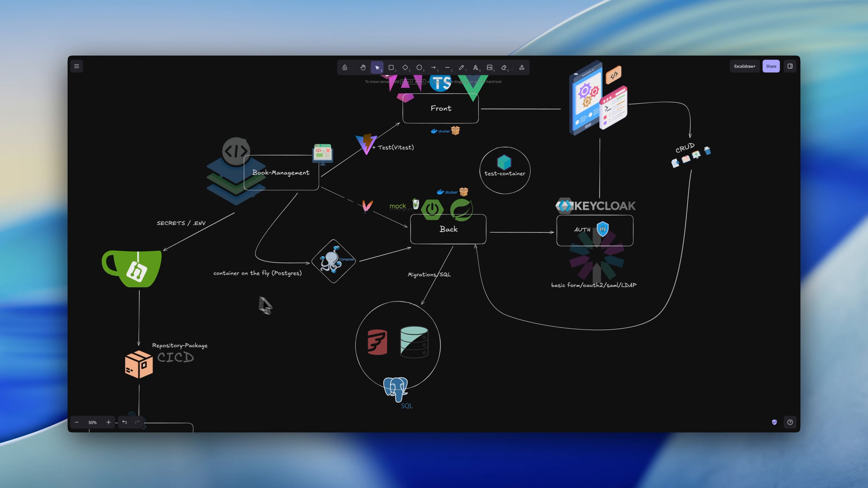
scroll("down", 3)
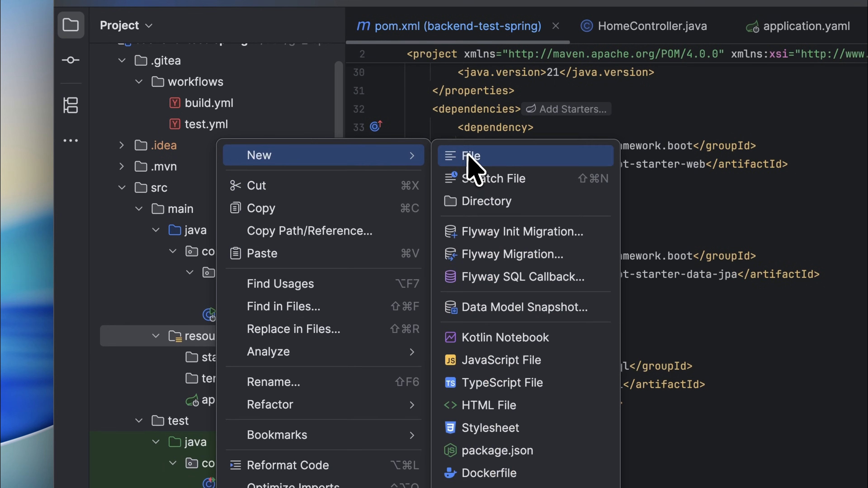
Create db.migration.V1__init.sql under resources and start it with CREATE TABLE
left_click(471, 155)
type("CREATE")
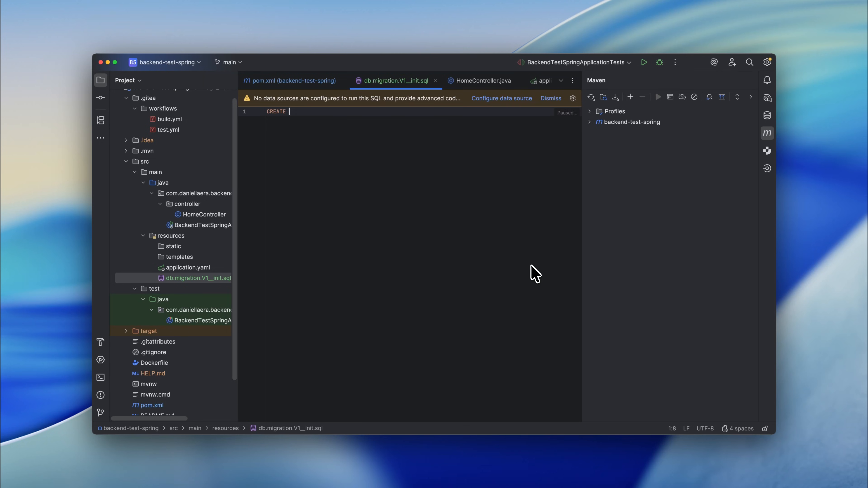
type("TABLE")
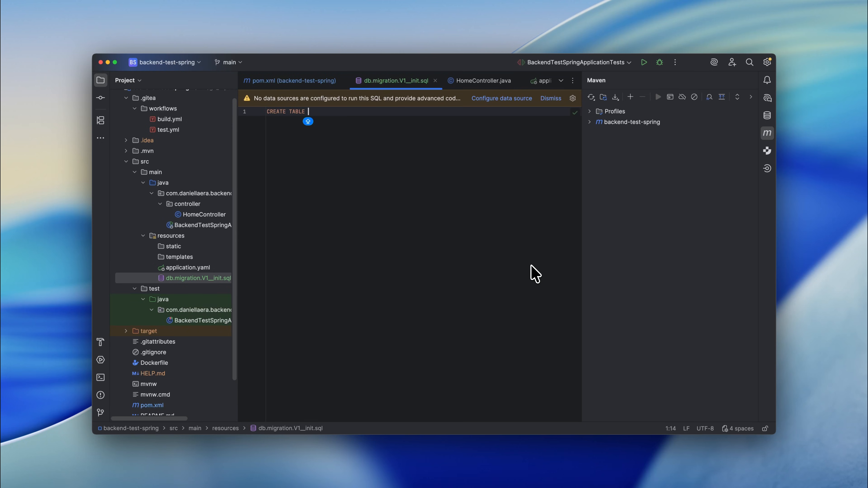
left_click(643, 62)
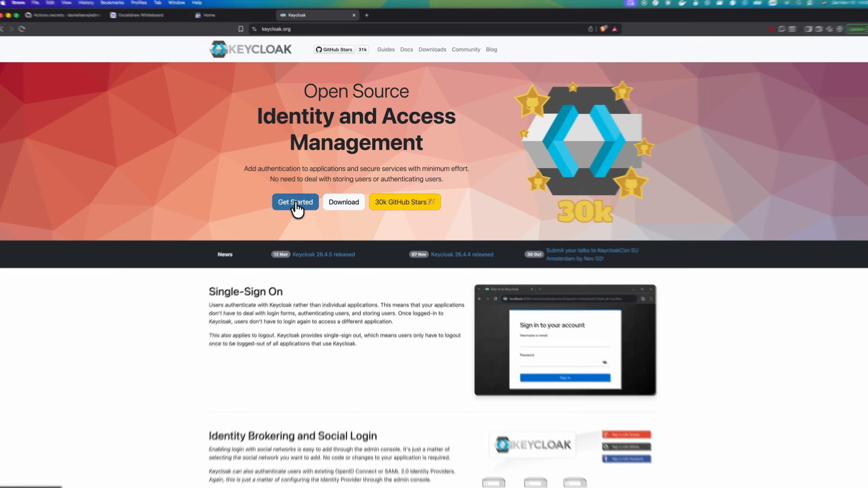
Browse the Keycloak getting-started guides down to the Docker run instructions
left_click(295, 202)
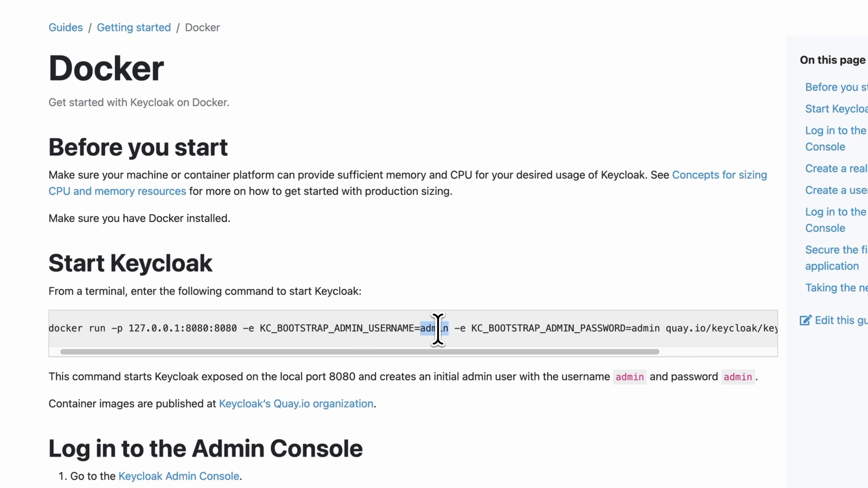
scroll("down", 3)
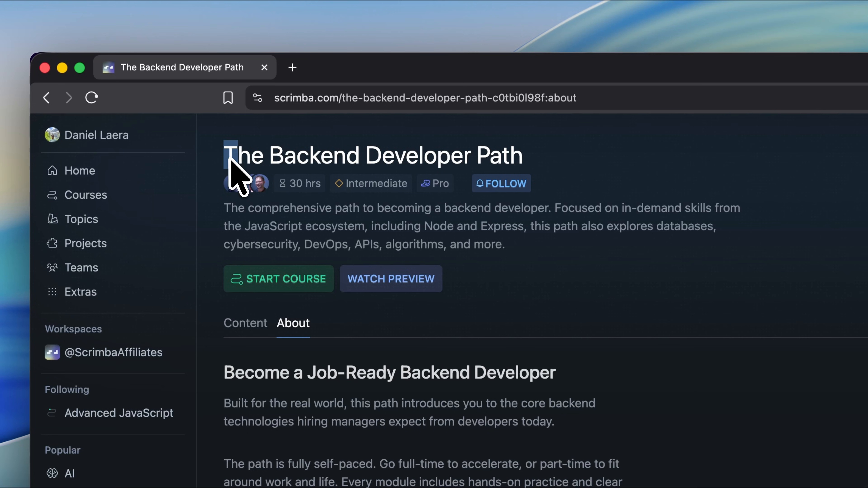
Highlight the path title and show The Backend Developer Path's module list
left_click_drag(233, 155, 523, 155)
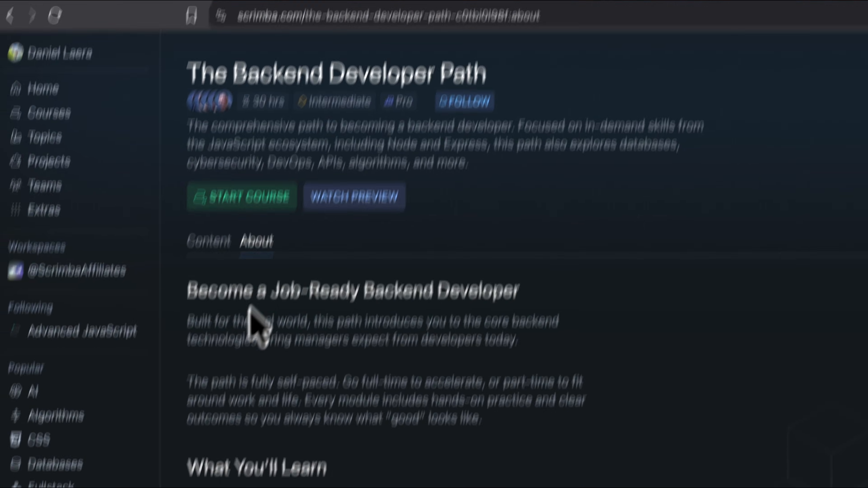
scroll("down", 3)
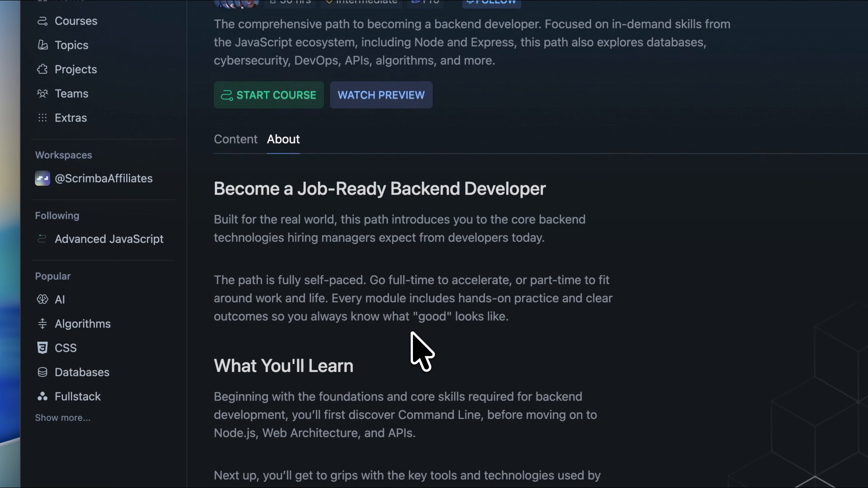
left_click(235, 139)
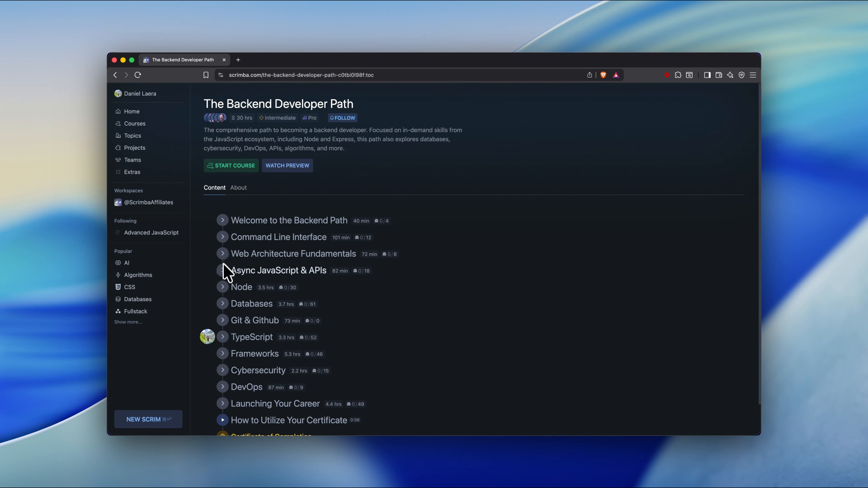
Peek into the Async JavaScript & APIs and TypeScript modules, then collapse them
left_click(222, 271)
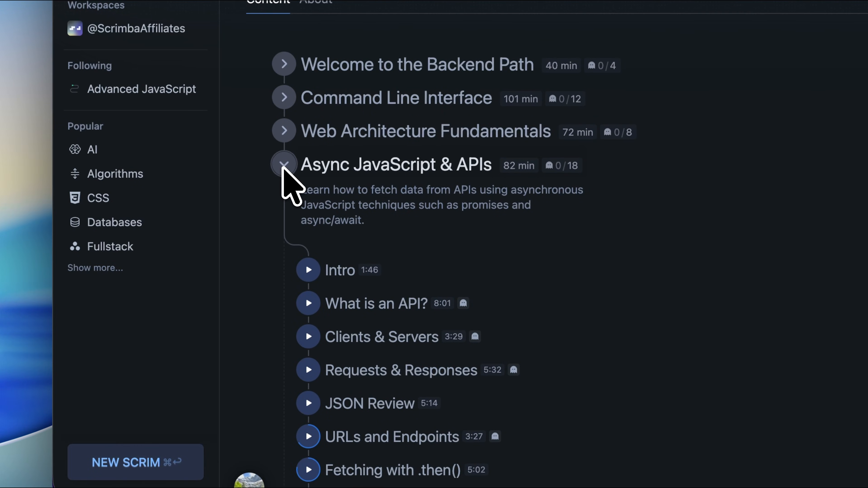
left_click(284, 165)
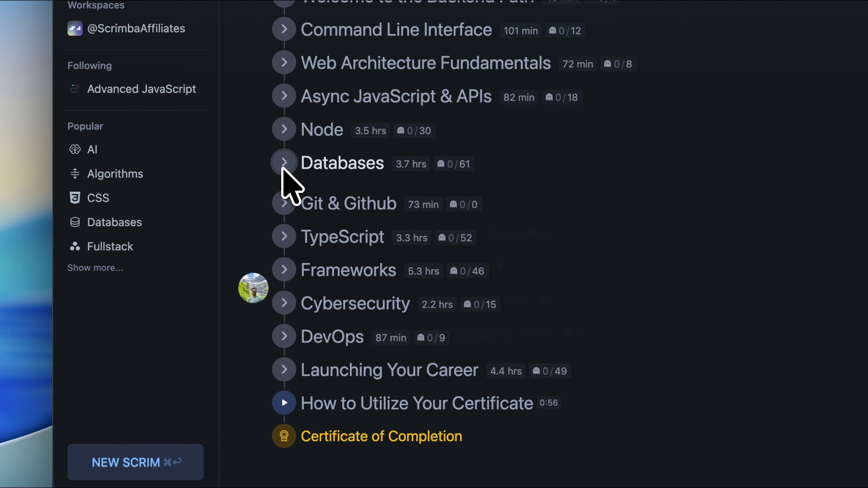
left_click(283, 230)
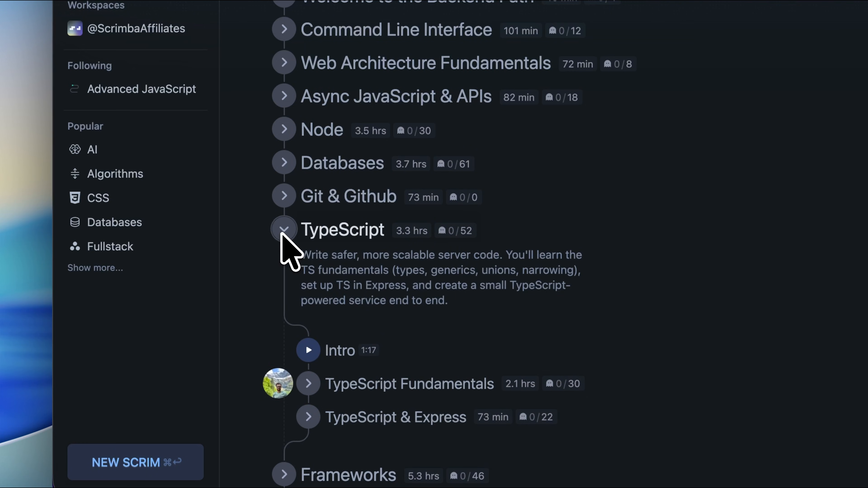
left_click(285, 230)
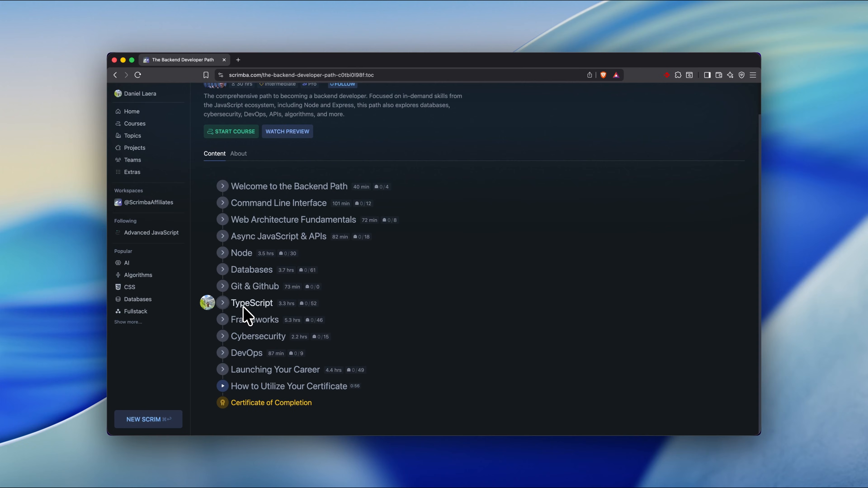
mouse_move(233, 317)
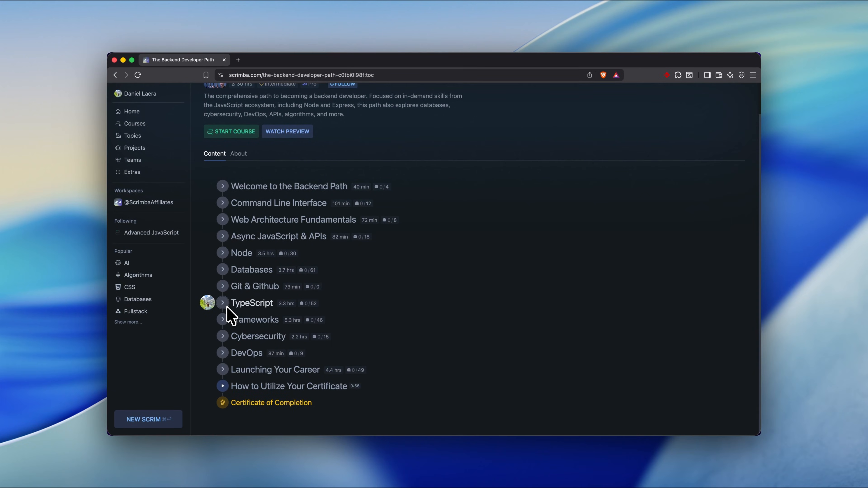
Expand Node's Build a REST API lessons and enter the Recreate the server lesson
left_click(222, 254)
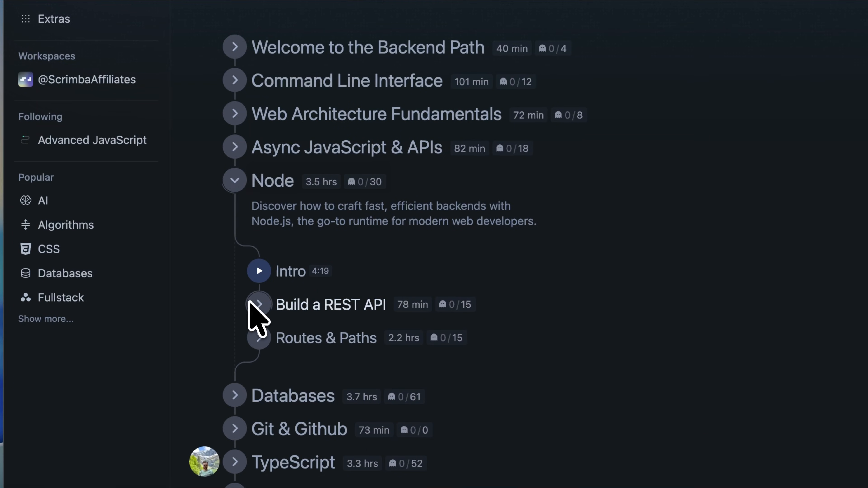
left_click(259, 304)
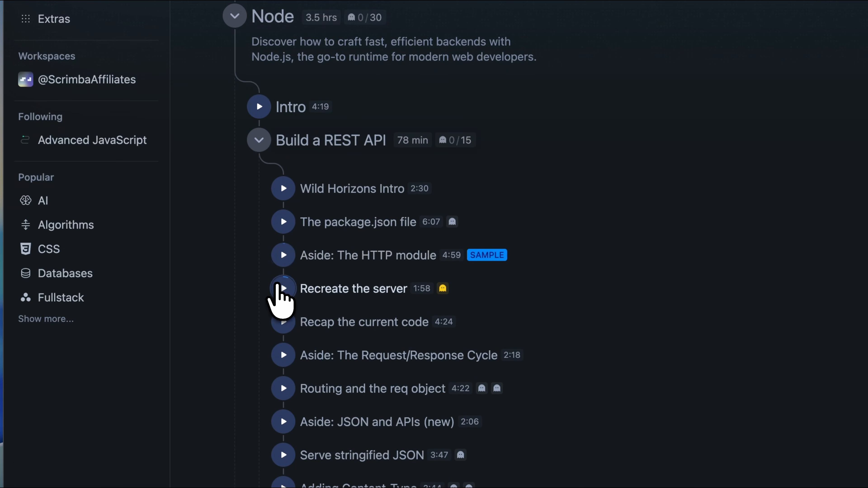
left_click(283, 289)
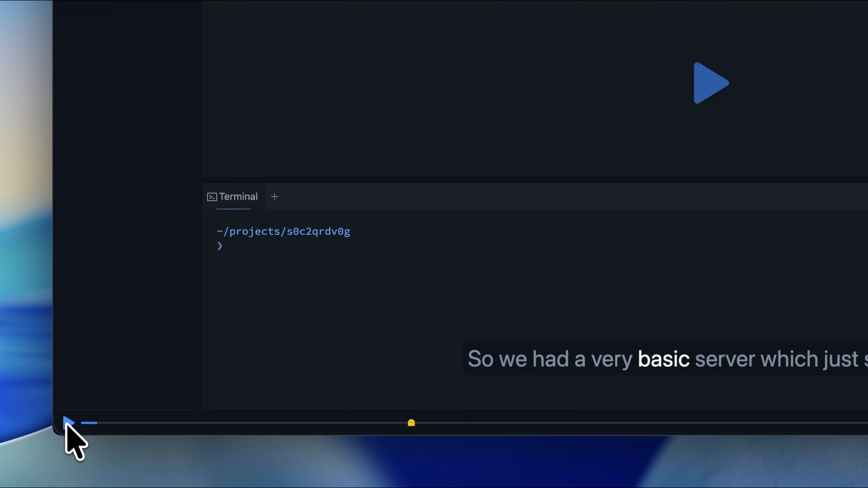
Play the lesson, write 'let numbers = [' in server.js, and show the Node lesson outline
left_click(67, 424)
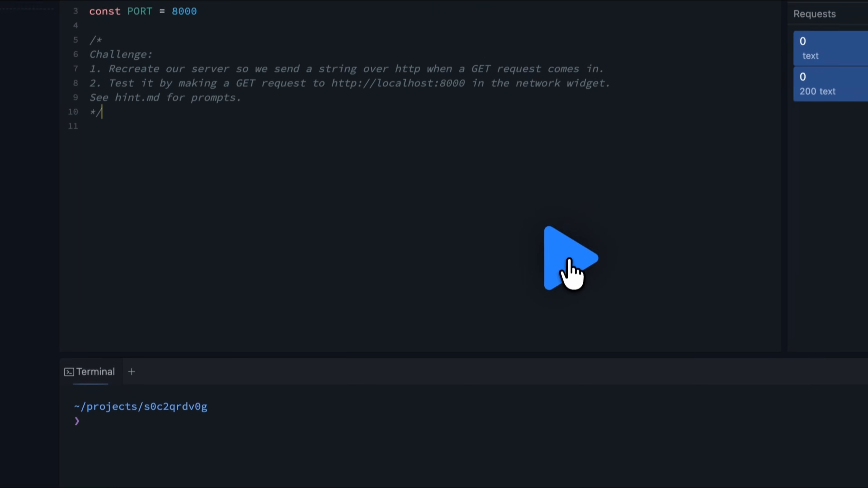
left_click(570, 257)
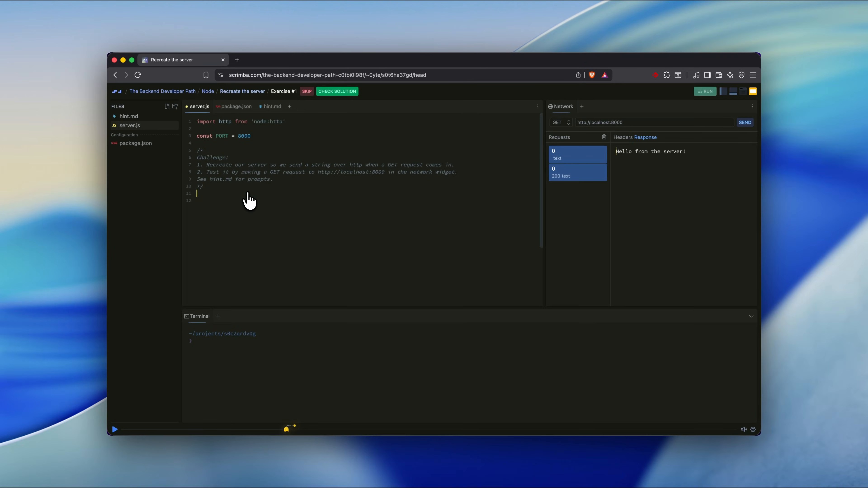
type("let nu")
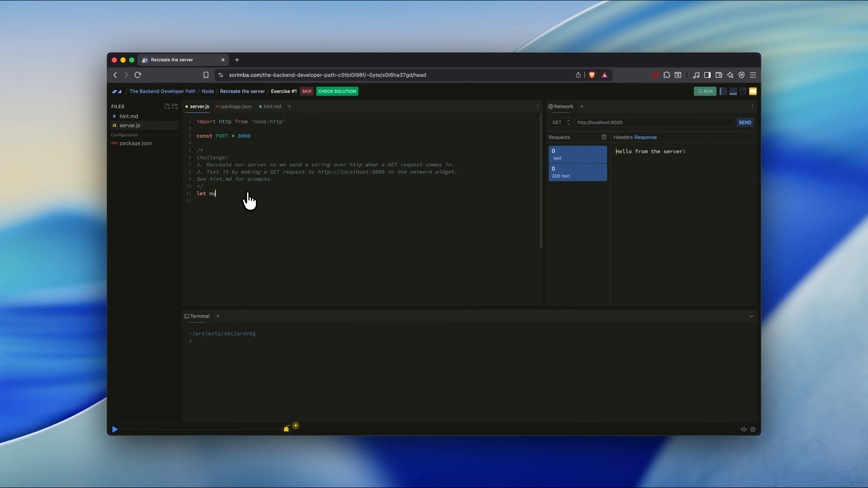
type("mbers =")
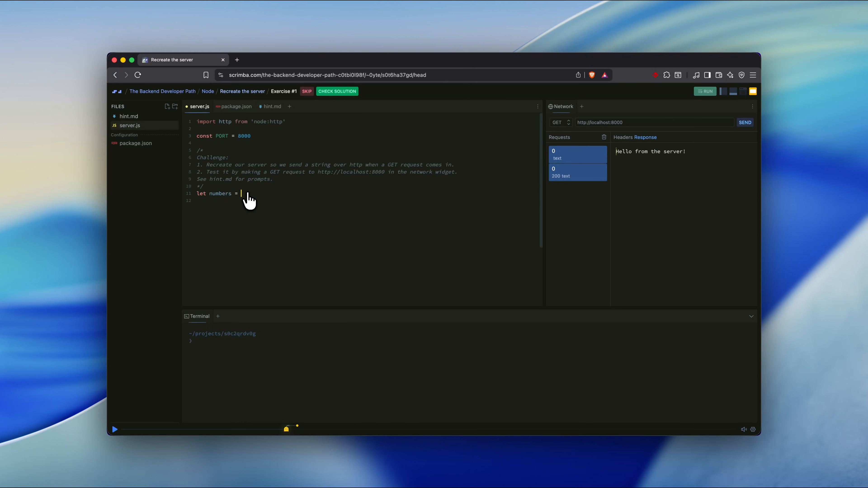
type("[")
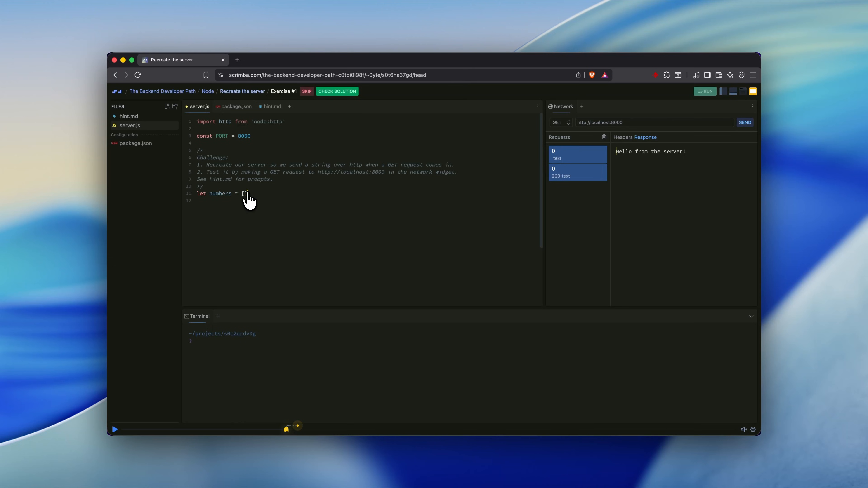
left_click(247, 194)
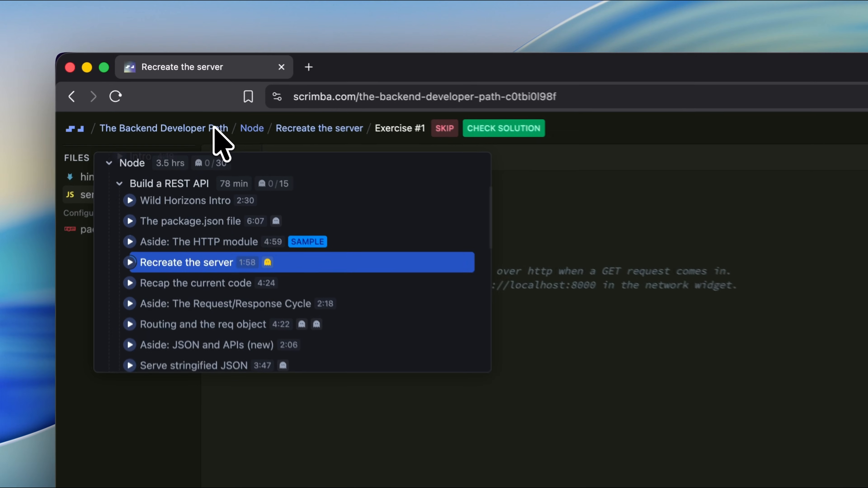
Return to the path overview and expand the Async JavaScript & APIs module in the list
left_click(163, 128)
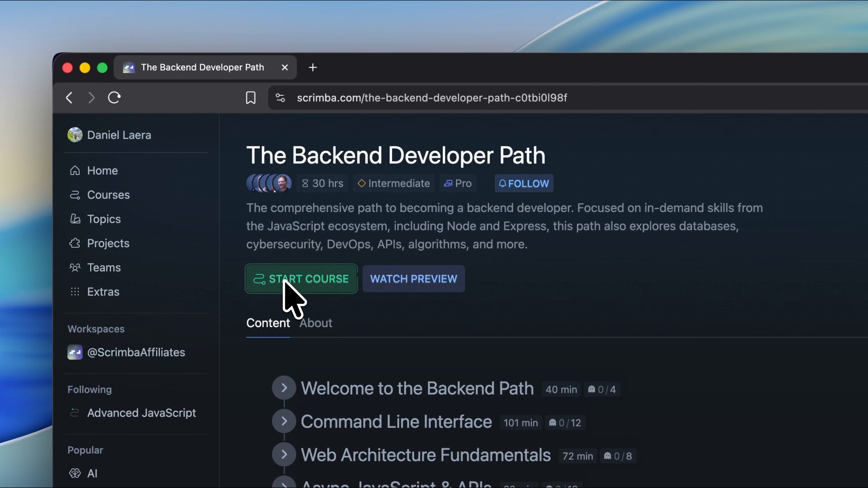
scroll("down", 3)
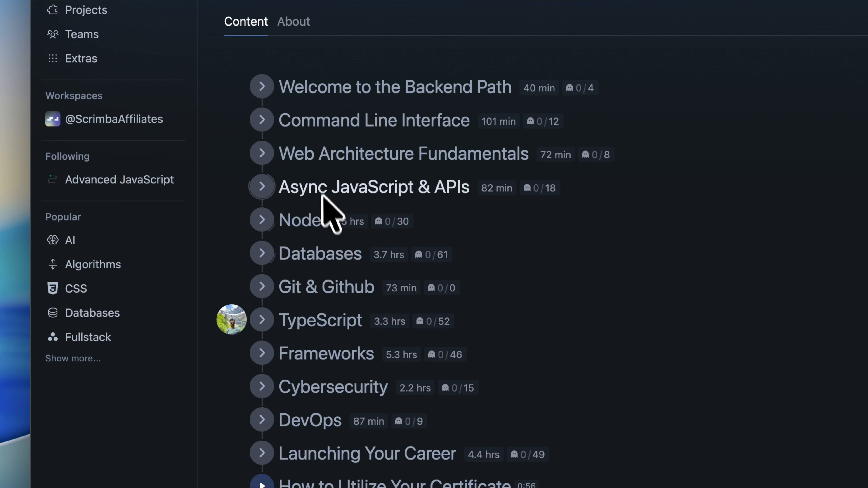
scroll("down", 3)
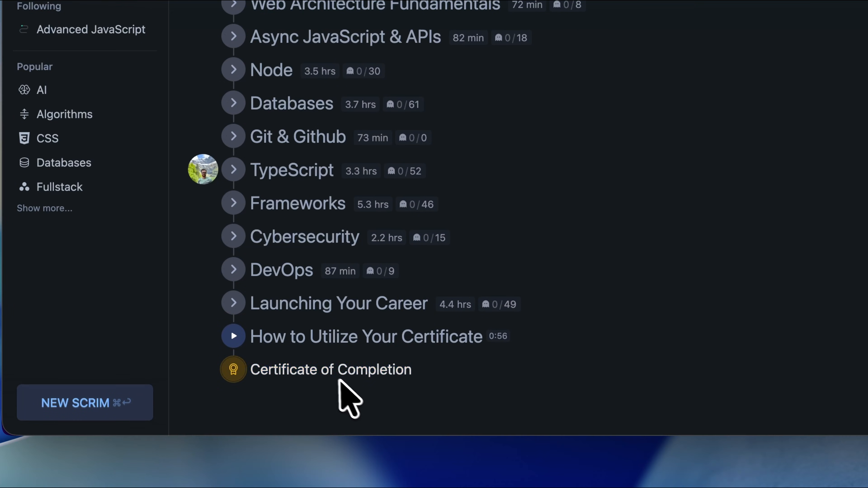
left_click(331, 369)
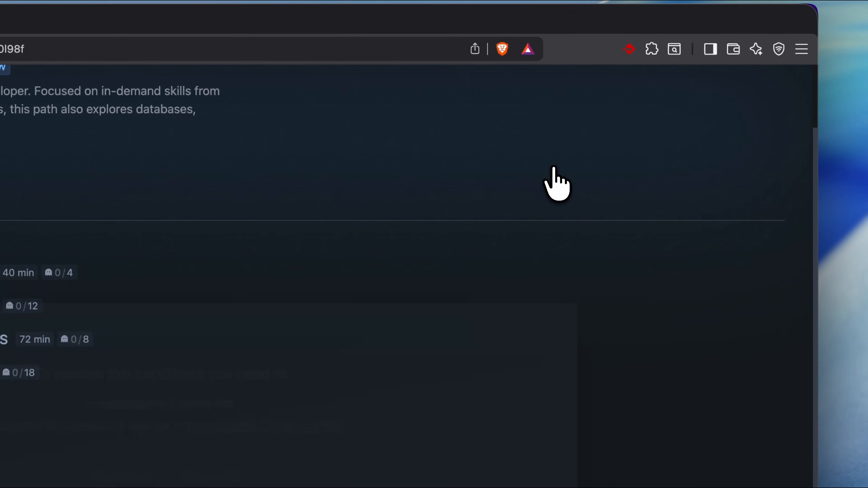
scroll("down", 3)
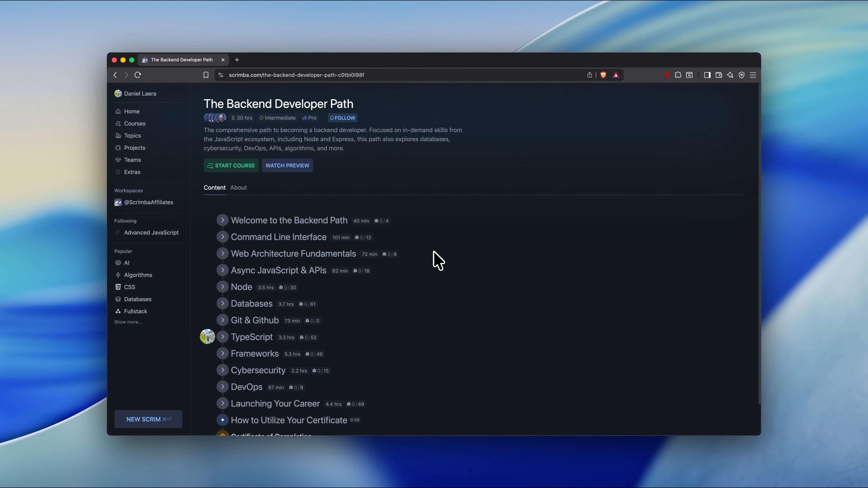
mouse_move(453, 370)
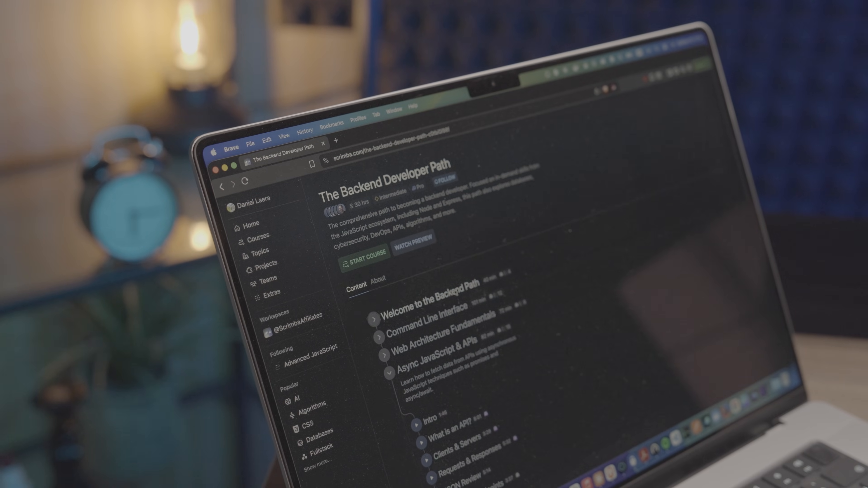
scroll("down", 3)
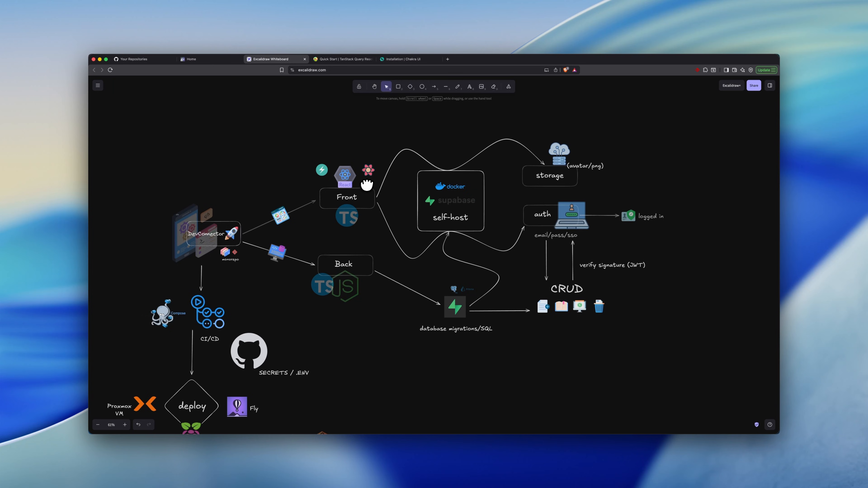
mouse_move(363, 195)
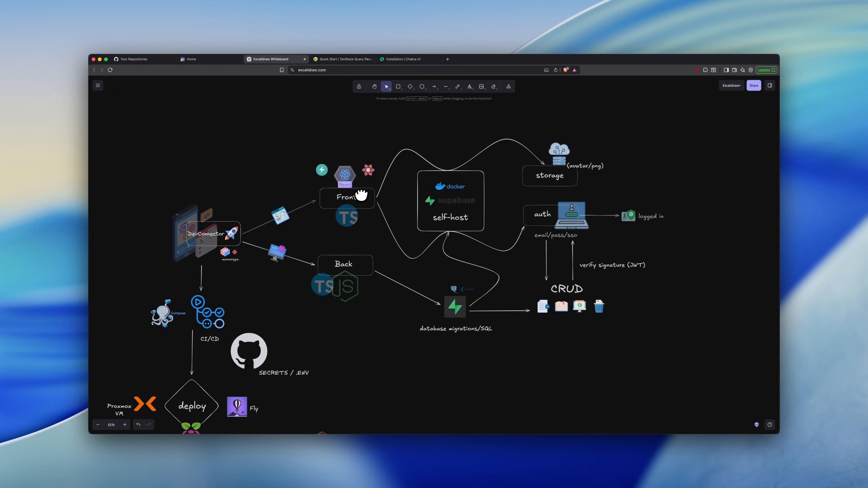
Switch from the diagram to the Chakra UI documentation tab
left_click(407, 59)
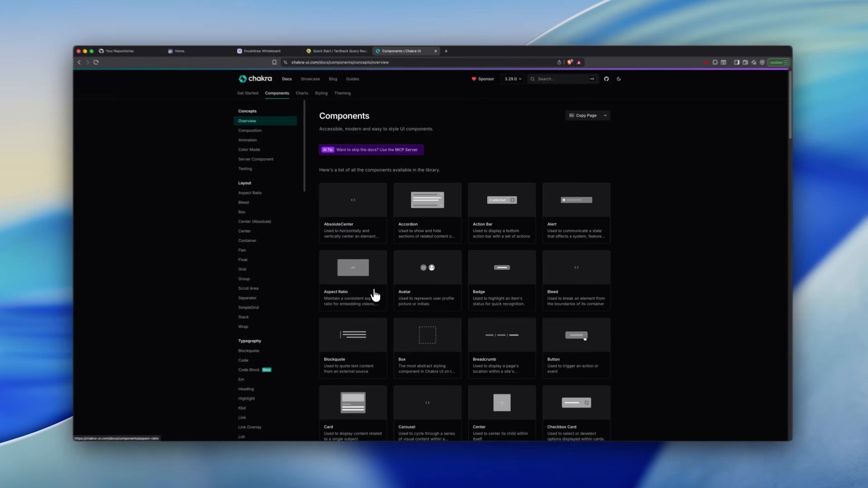
Browse the Grid component's usage examples and move over to the project code
scroll("down", 3)
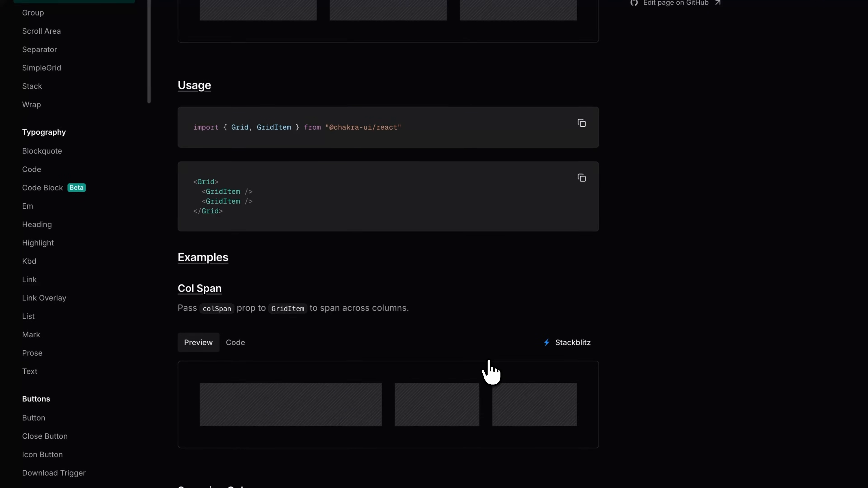
left_click(528, 64)
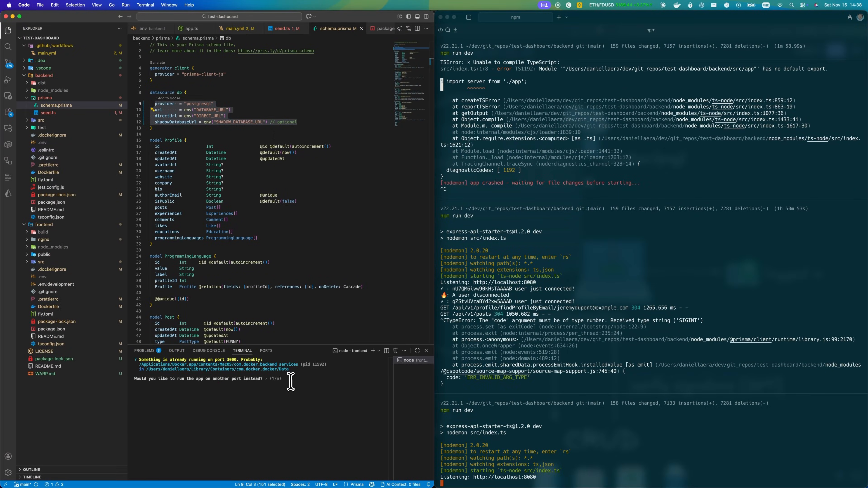
Show DevConnector in dark mode, list the developer profiles, and return to the diagram
left_click(387, 17)
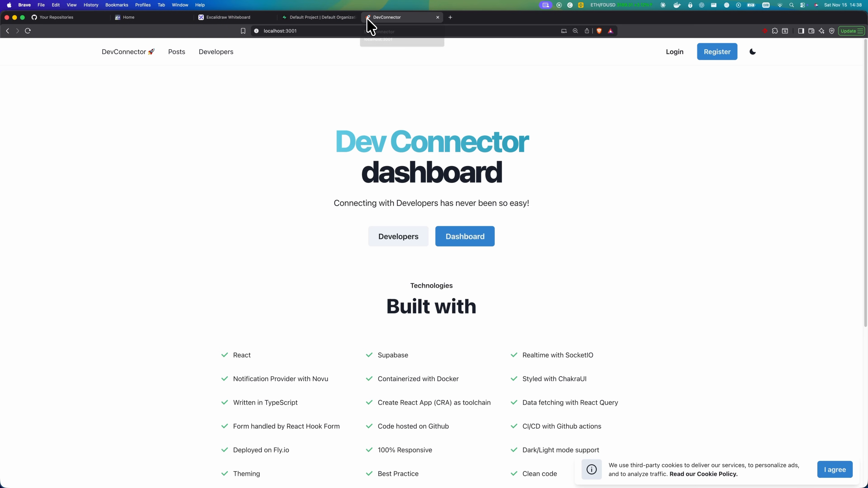
left_click(752, 52)
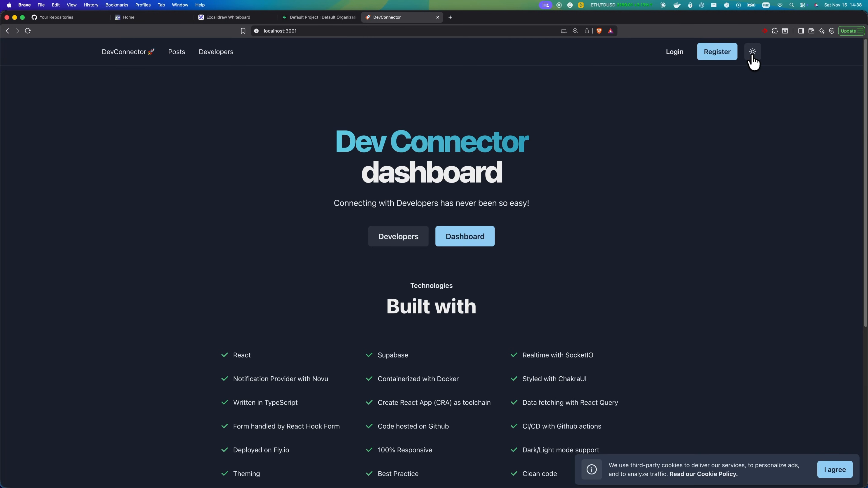
mouse_move(398, 237)
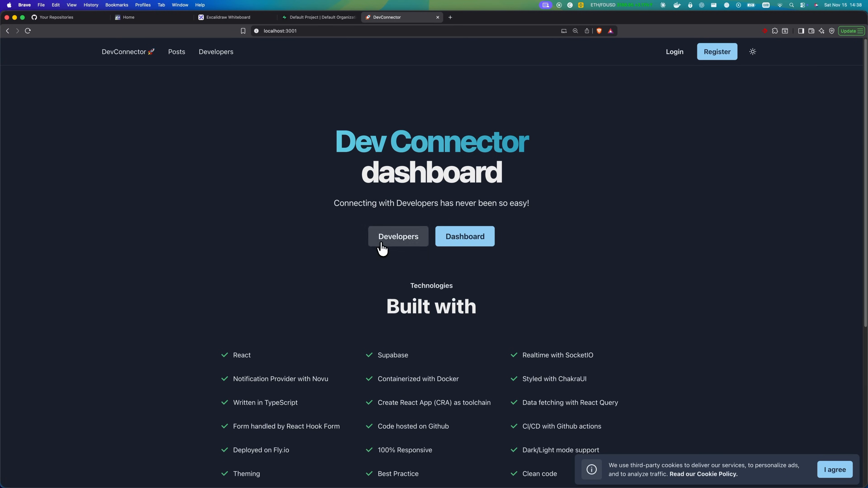
left_click(397, 237)
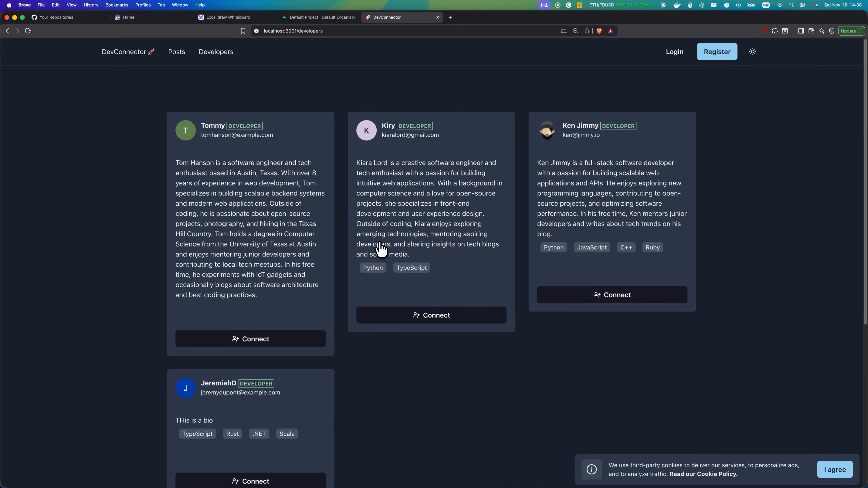
left_click(177, 51)
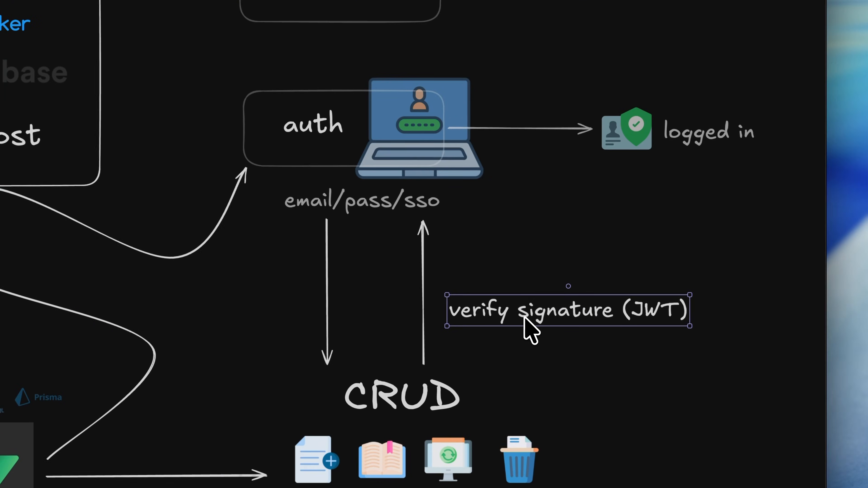
Scroll the diagram around the auth and storage blocks
scroll("down", 3)
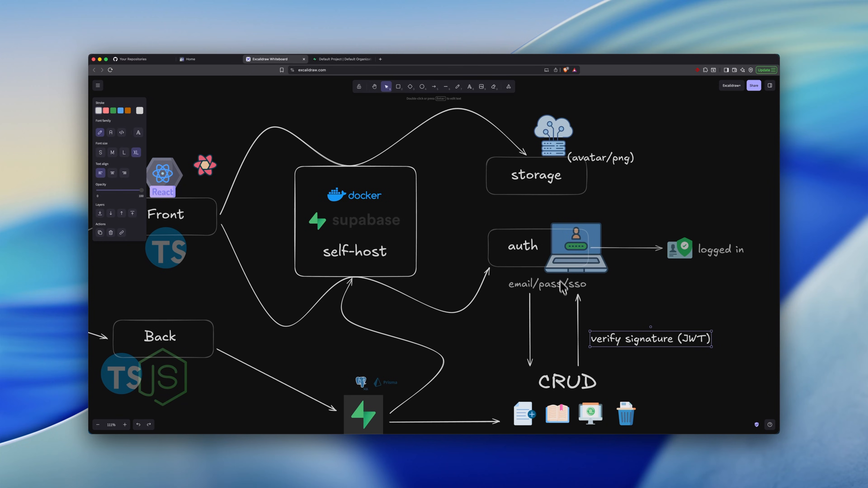
scroll("down", 3)
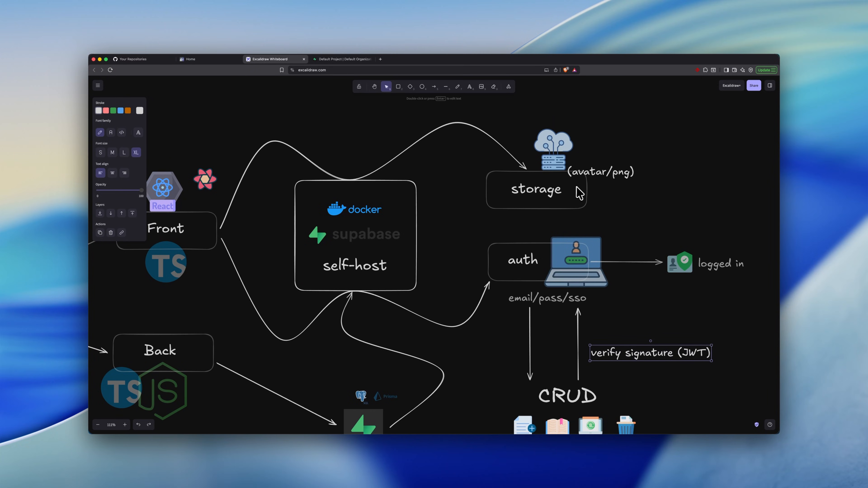
mouse_move(552, 198)
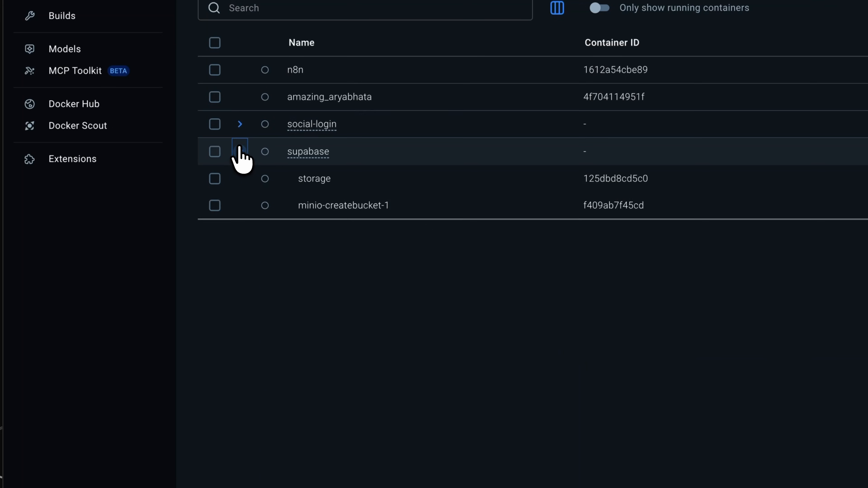
Start the supabase container stack, then set the Supabase dashboard sidebar control to Expanded
left_click(239, 152)
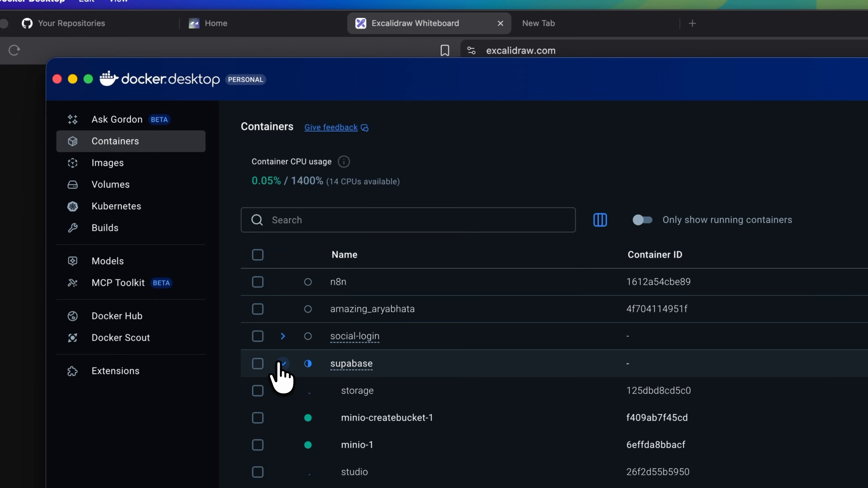
left_click(284, 363)
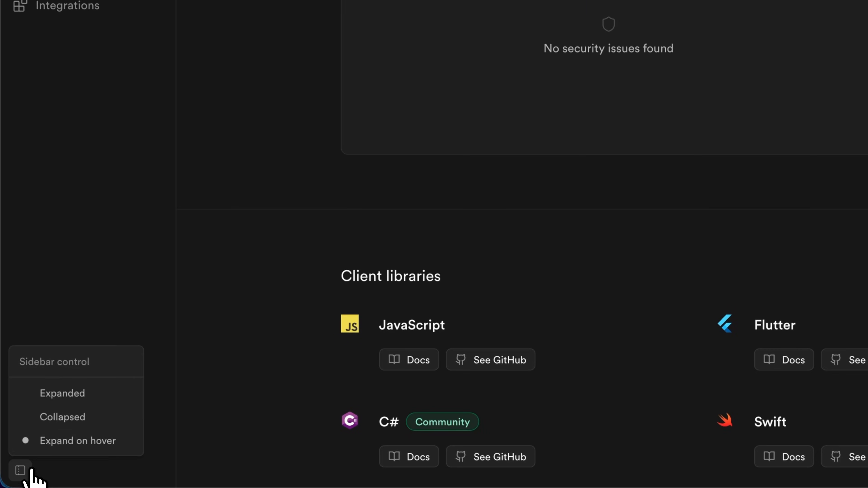
left_click(62, 393)
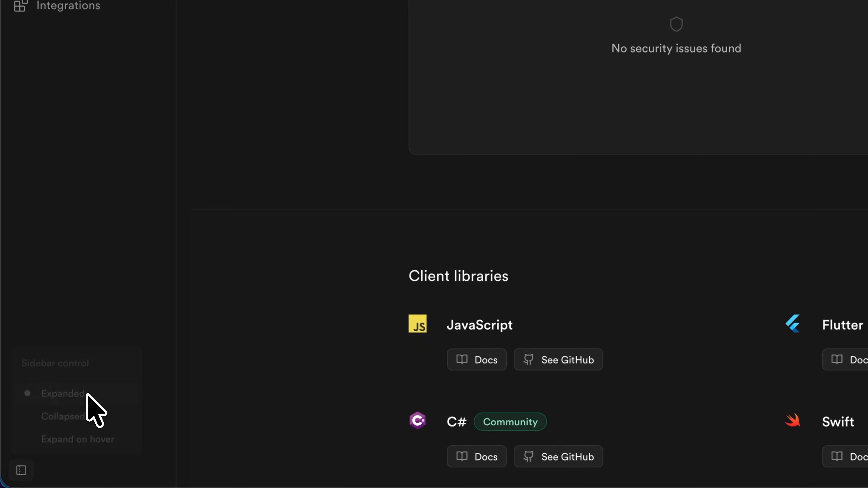